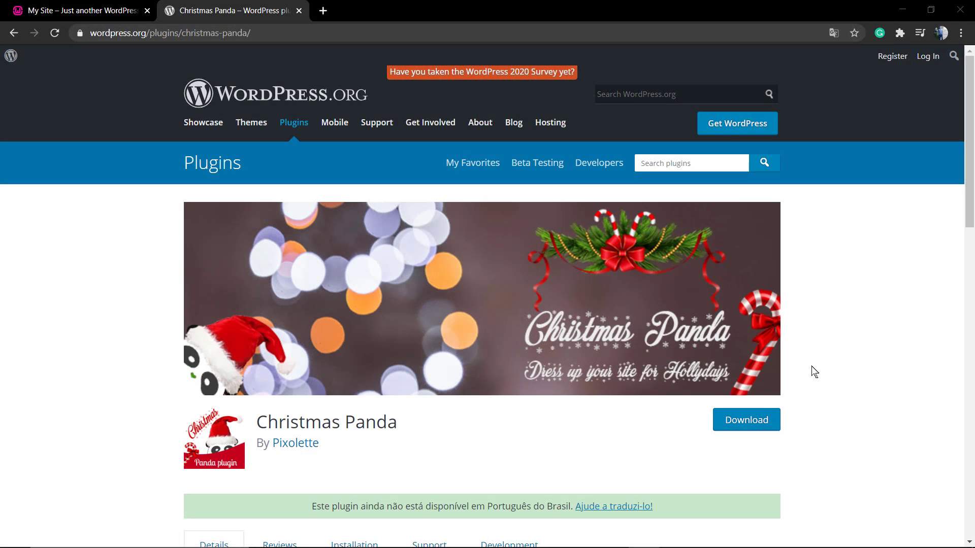
Step: Go from the site's front end to the admin Dashboard via the My Site admin-bar menu
{"action": "scroll", "scroll_direction": "down", "scroll_amount": 3}
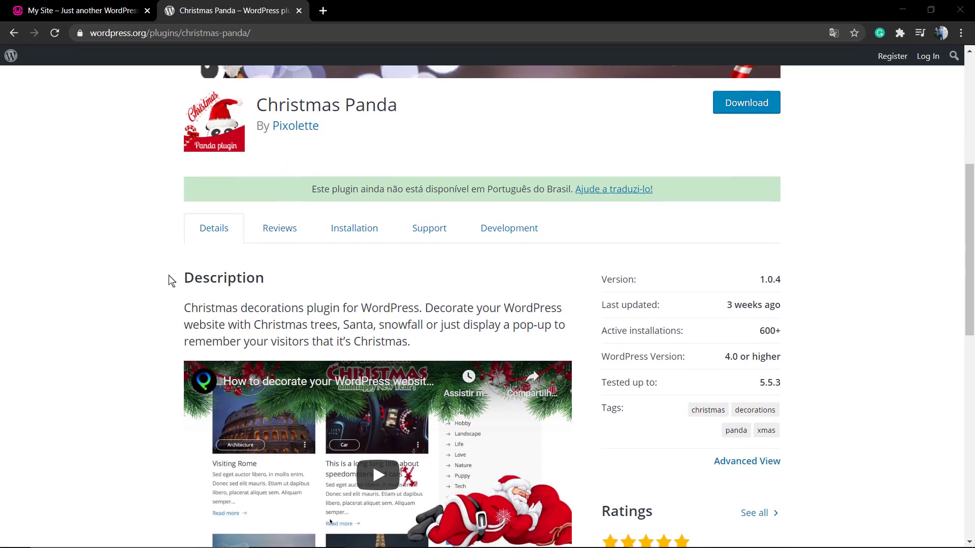
{"action": "scroll", "scroll_direction": "down", "scroll_amount": 3}
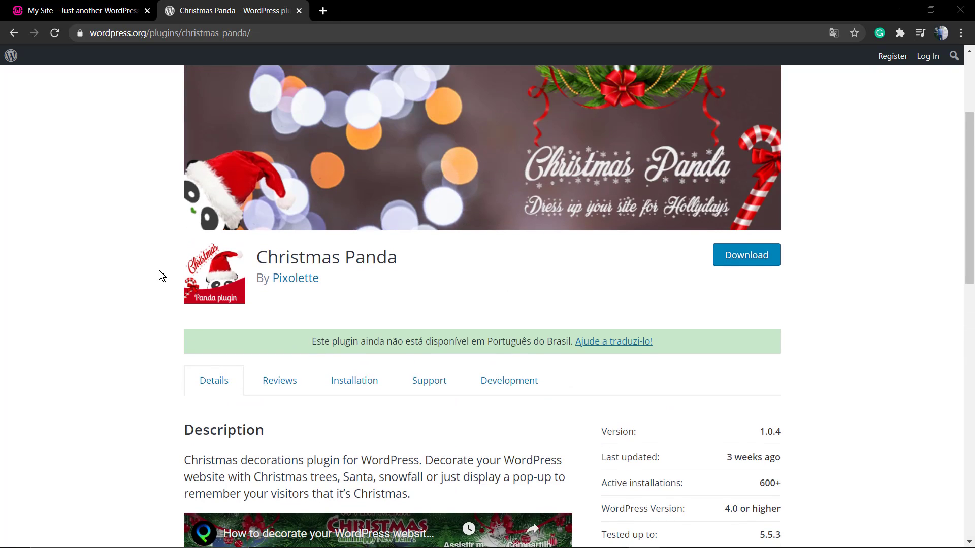
{"action": "scroll", "scroll_direction": "up", "scroll_amount": 3}
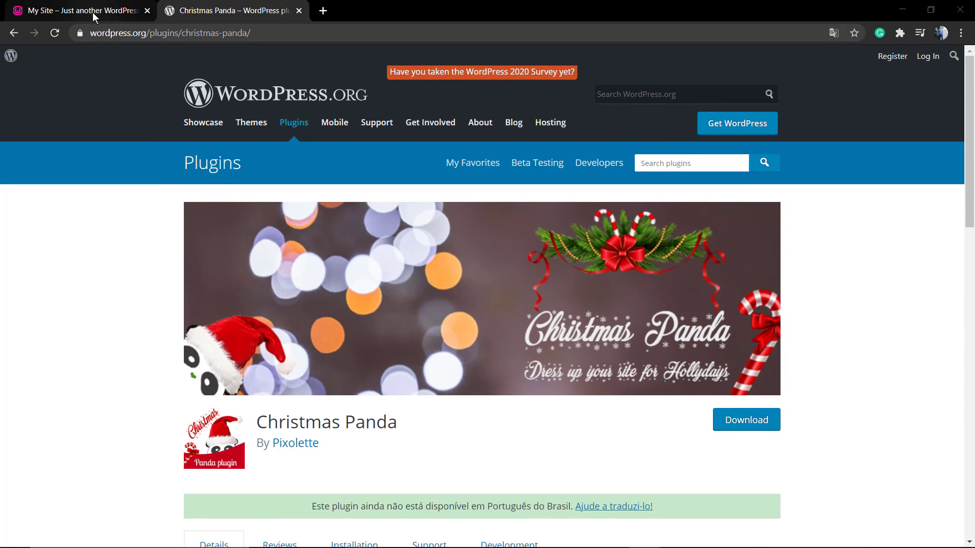
{"action": "left_click", "coordinate": [74, 10]}
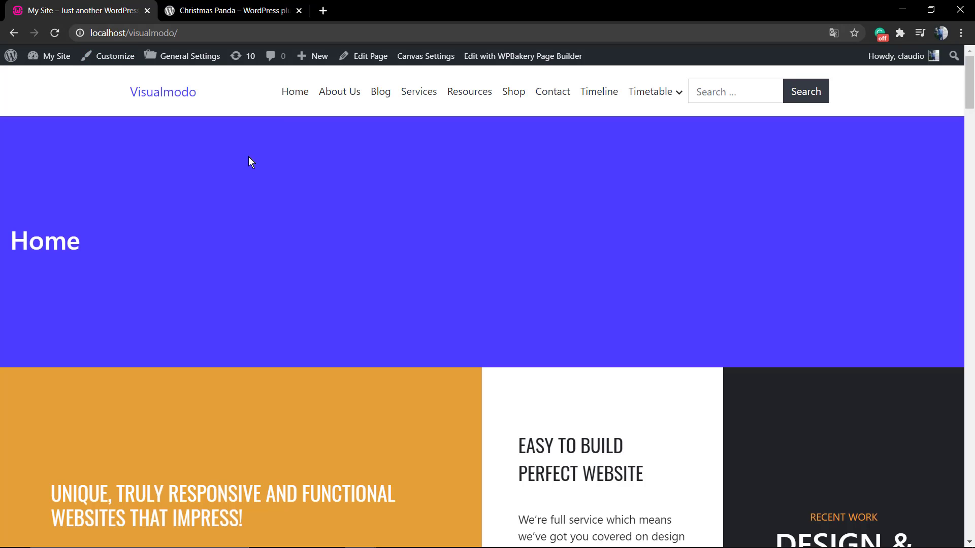
{"action": "mouse_move", "coordinate": [261, 167]}
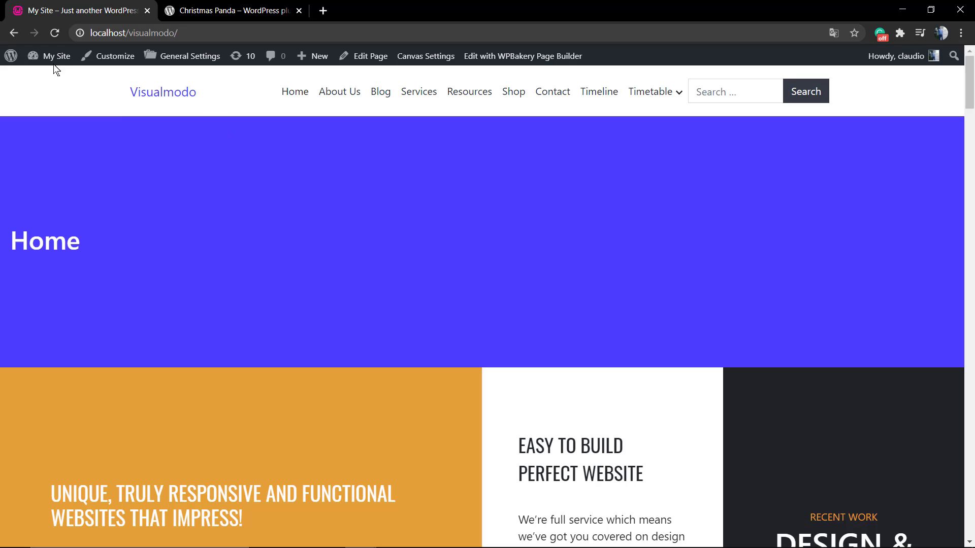
{"action": "left_click", "coordinate": [56, 55]}
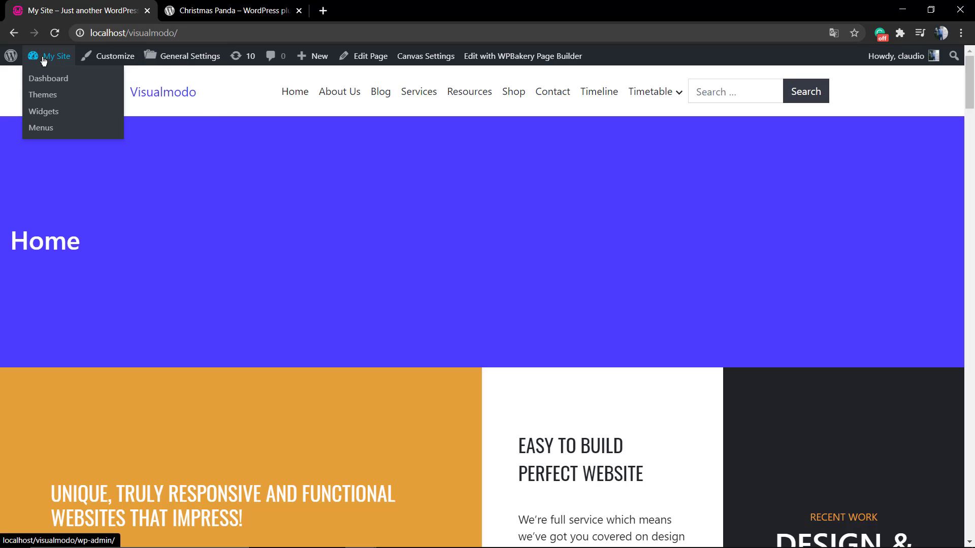
{"action": "left_click", "coordinate": [49, 78]}
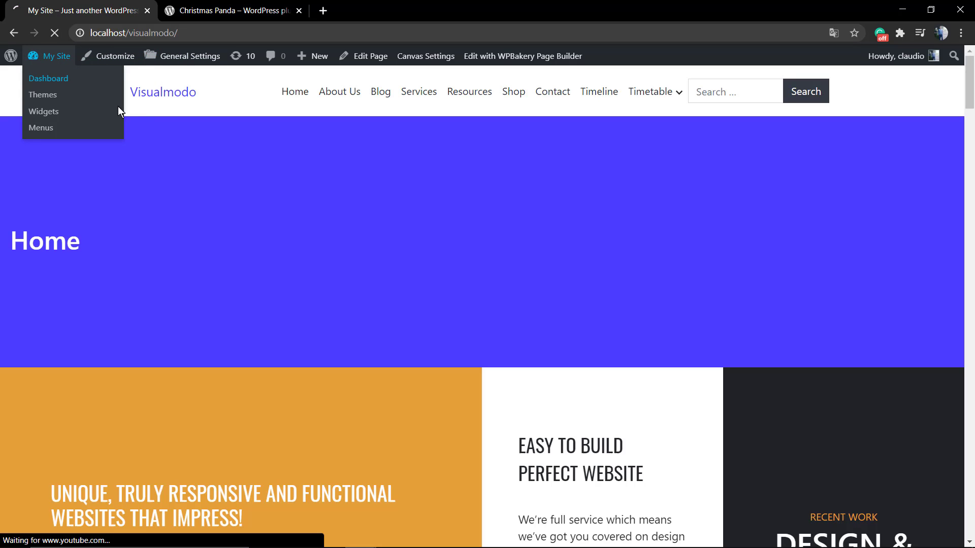
{"action": "left_click", "coordinate": [49, 78]}
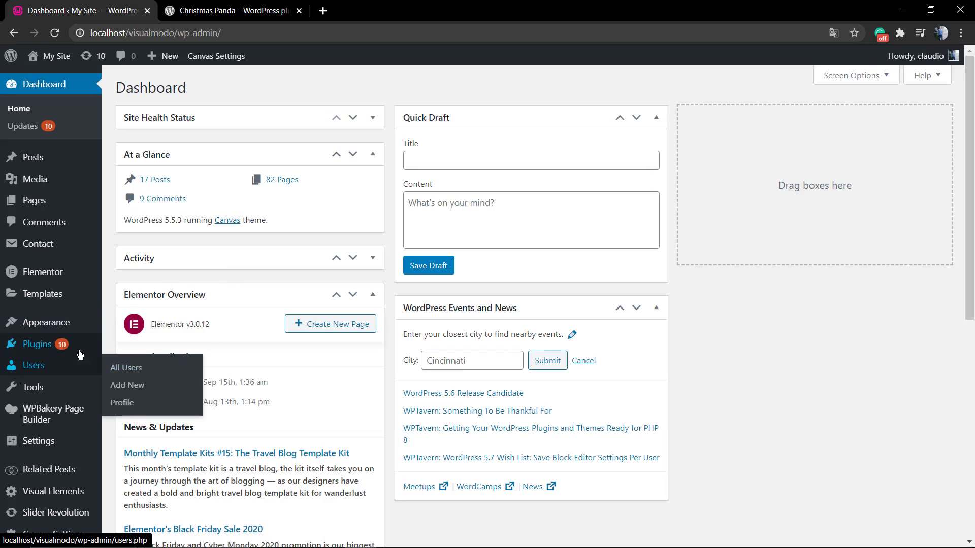
Step: Search the Add Plugins directory for 'panda' to find Christmas Panda
{"action": "left_click", "coordinate": [38, 344]}
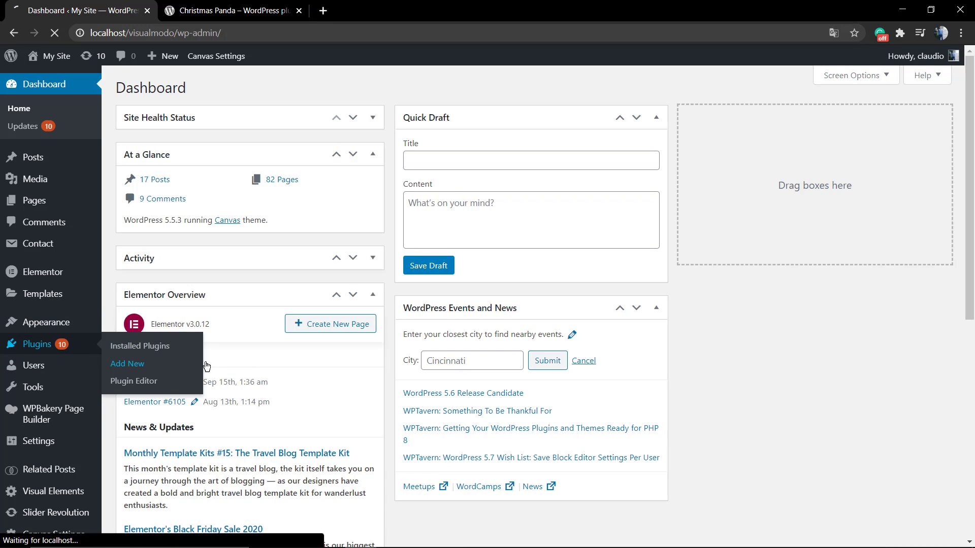
{"action": "left_click", "coordinate": [127, 364]}
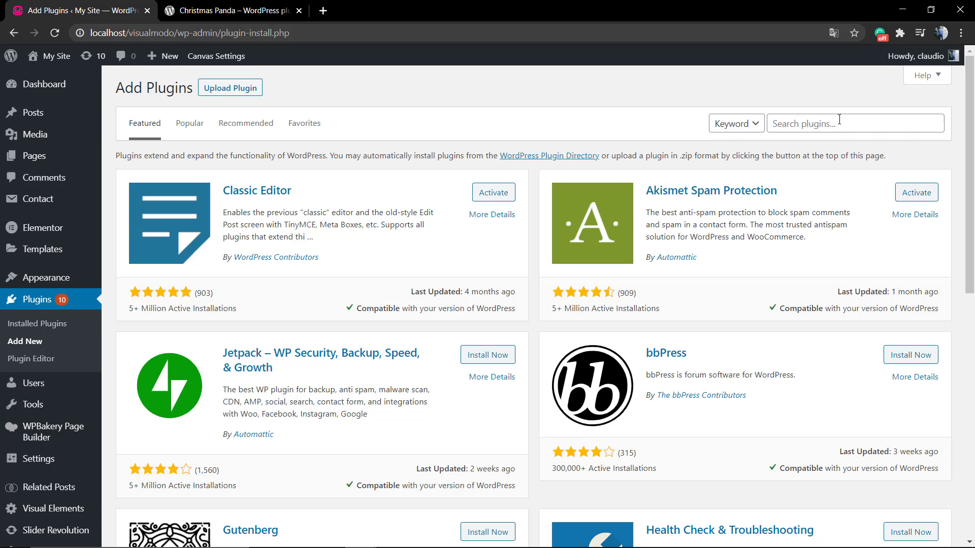
{"action": "left_click", "coordinate": [855, 123]}
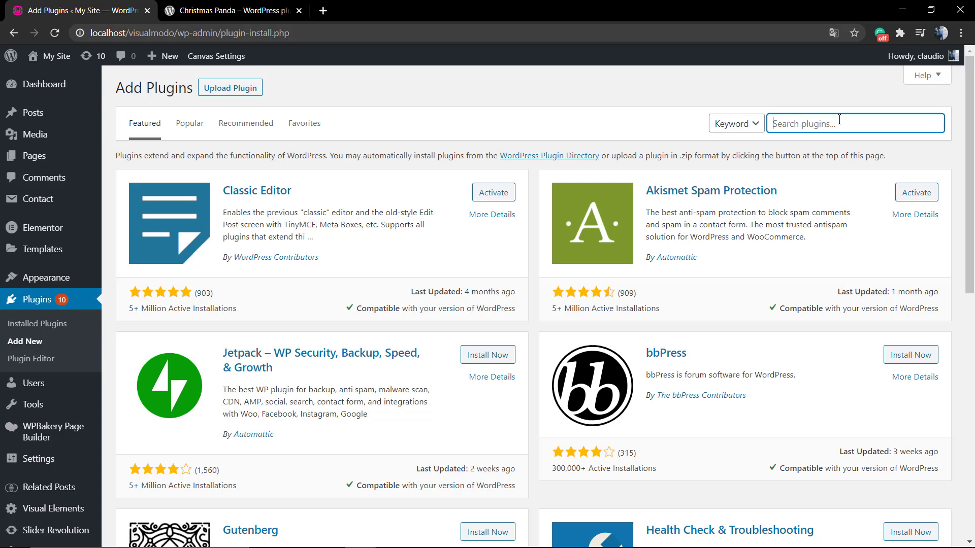
{"action": "type", "text": "panda"}
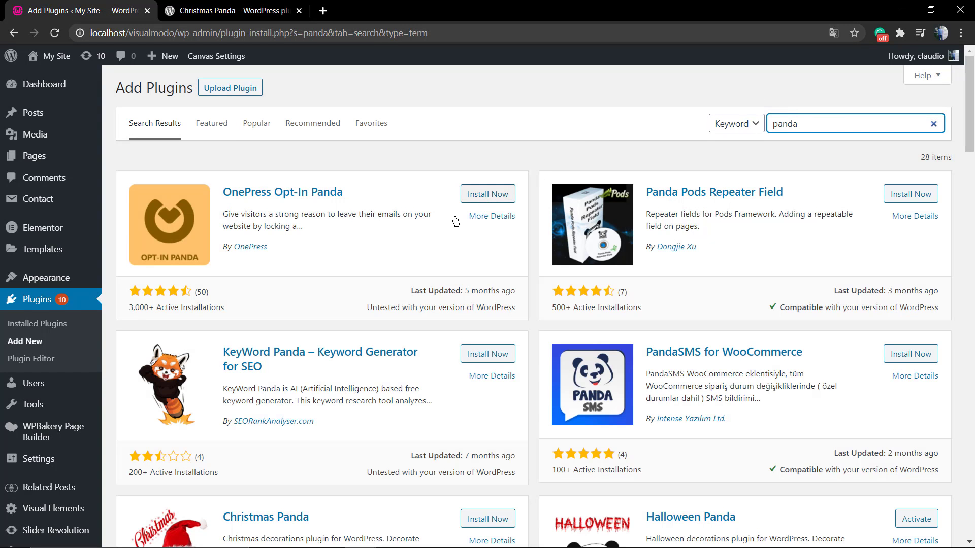
{"action": "mouse_move", "coordinate": [468, 235]}
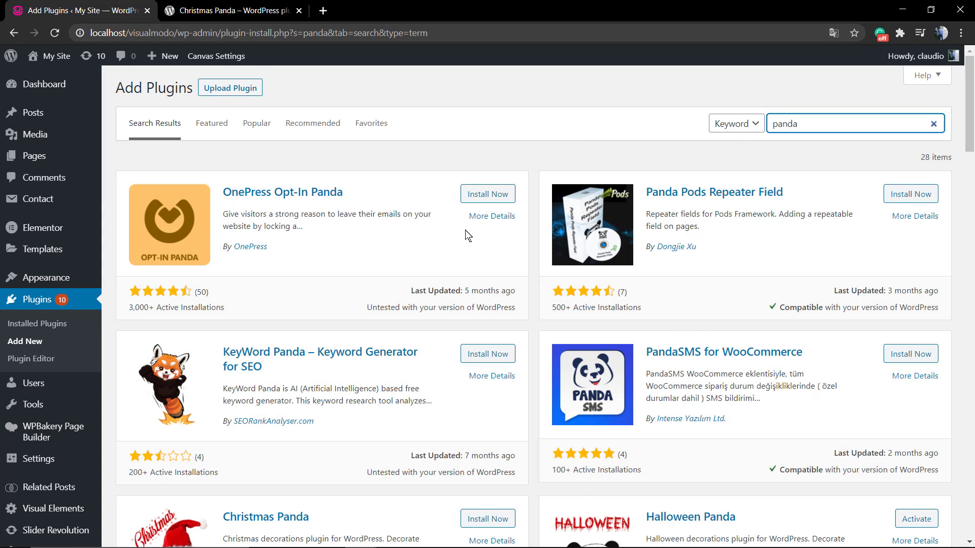
Step: Install and activate the Christmas Panda plugin from the search results
{"action": "scroll", "scroll_direction": "down", "scroll_amount": 3}
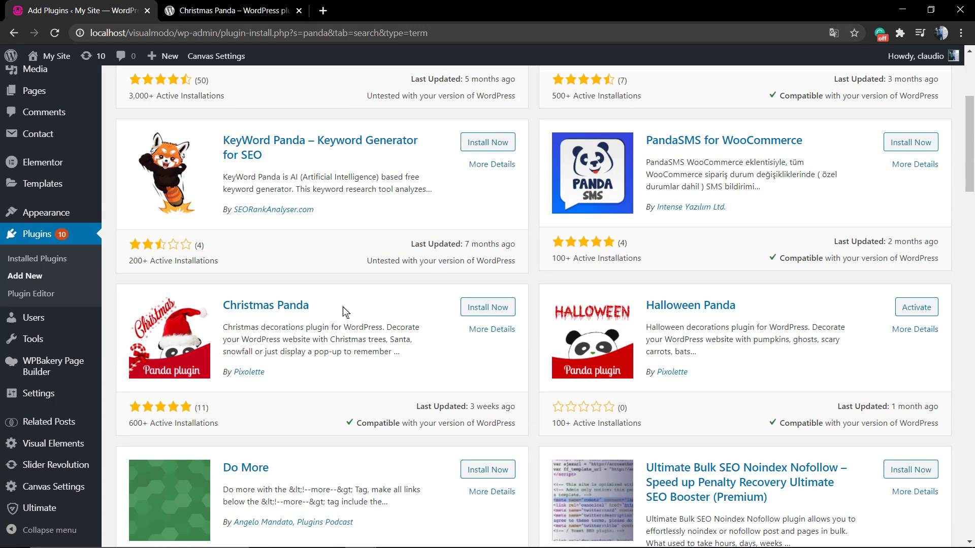
{"action": "mouse_move", "coordinate": [248, 371]}
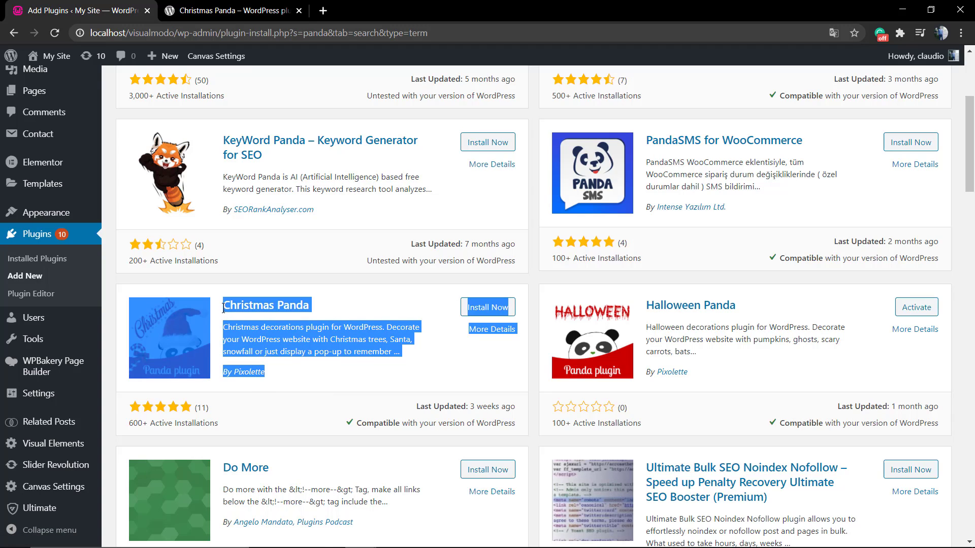
{"action": "left_click", "coordinate": [487, 307]}
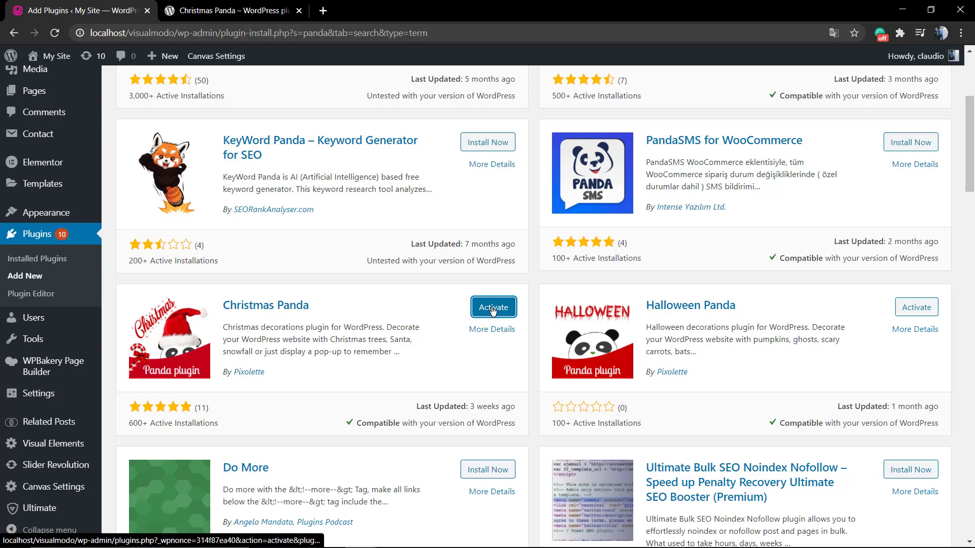
{"action": "left_click", "coordinate": [494, 307]}
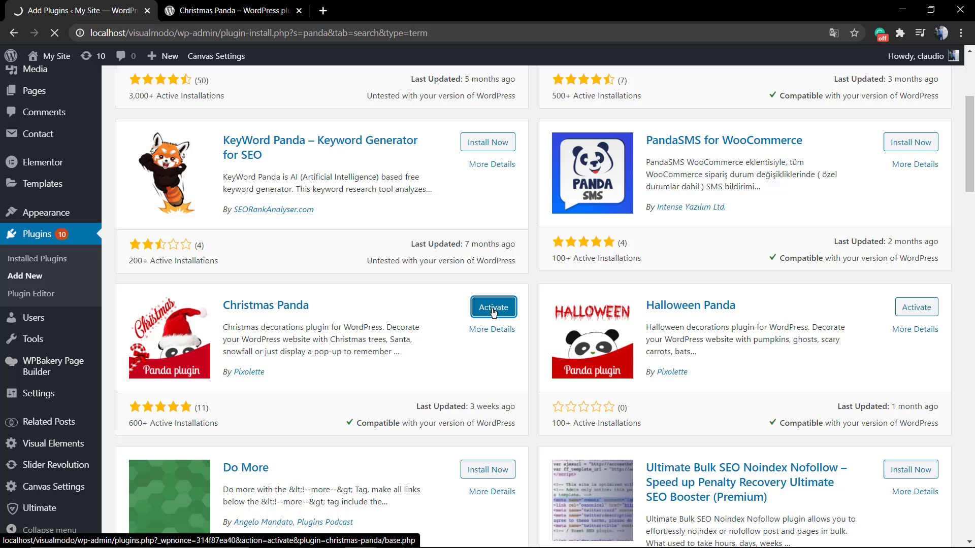
{"action": "left_click", "coordinate": [493, 307]}
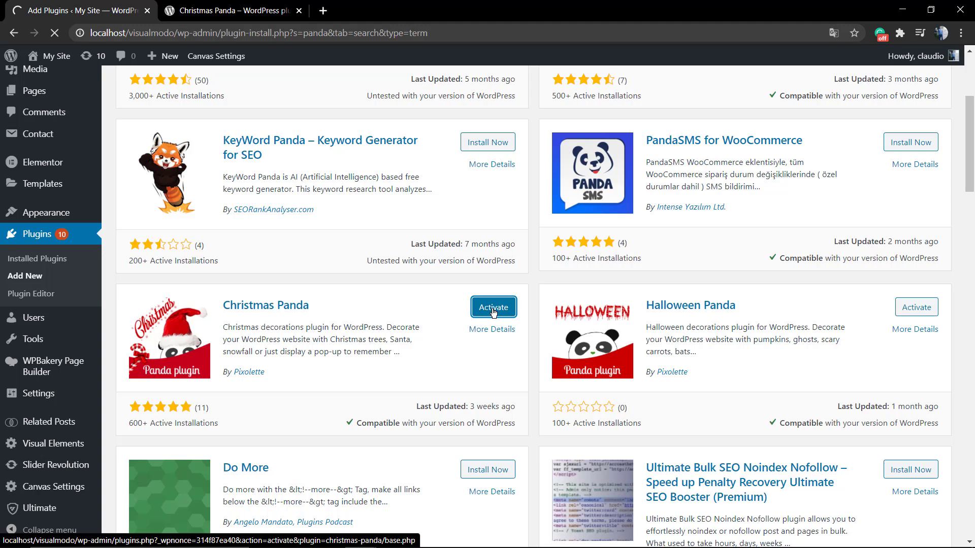
{"action": "left_click", "coordinate": [492, 307]}
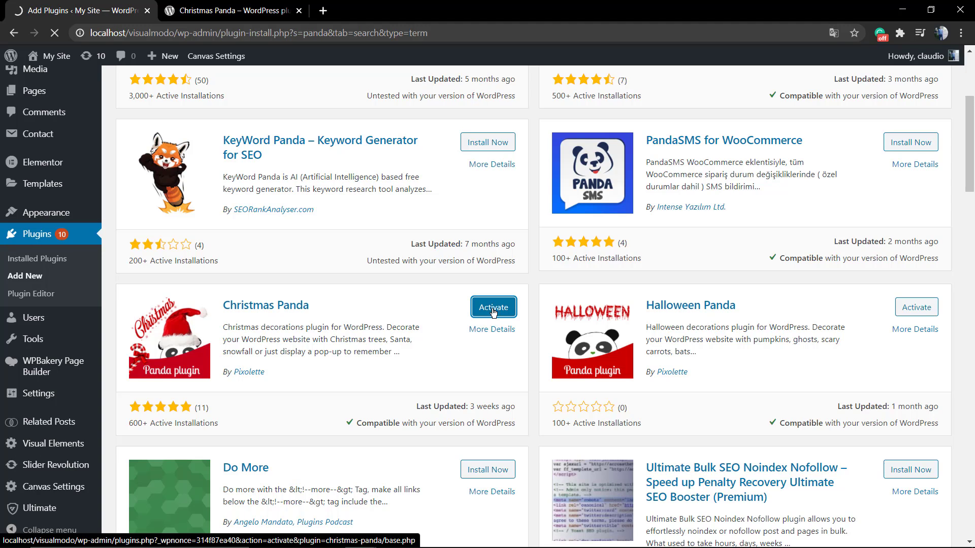
{"action": "left_click", "coordinate": [494, 307]}
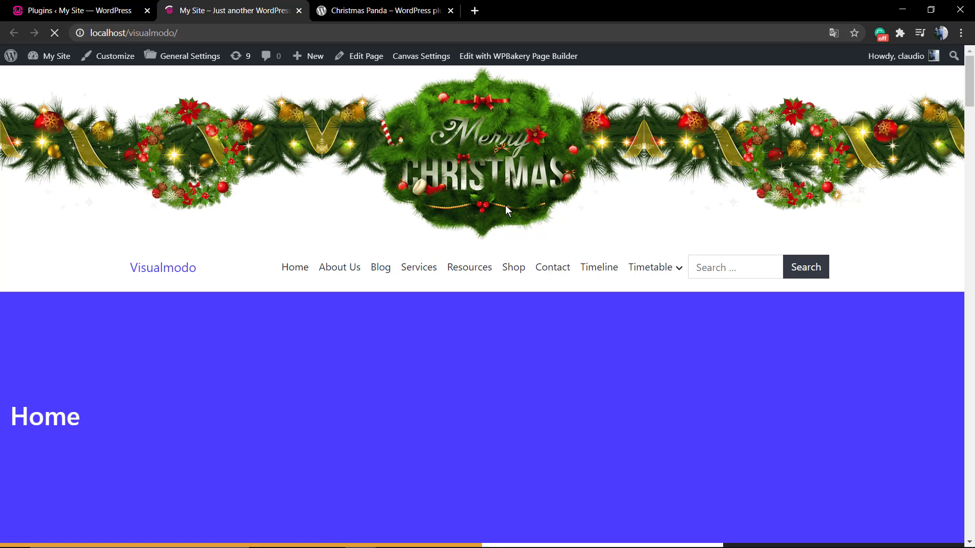
{"action": "mouse_move", "coordinate": [459, 182]}
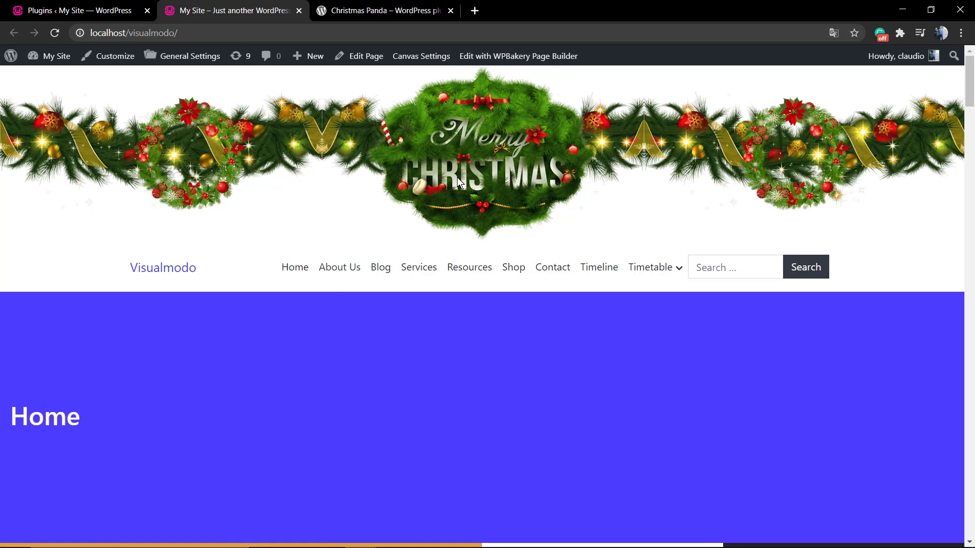
Step: Scroll the home page past the Merry Christmas garland header to check the decoration
{"action": "scroll", "scroll_direction": "down", "scroll_amount": 3}
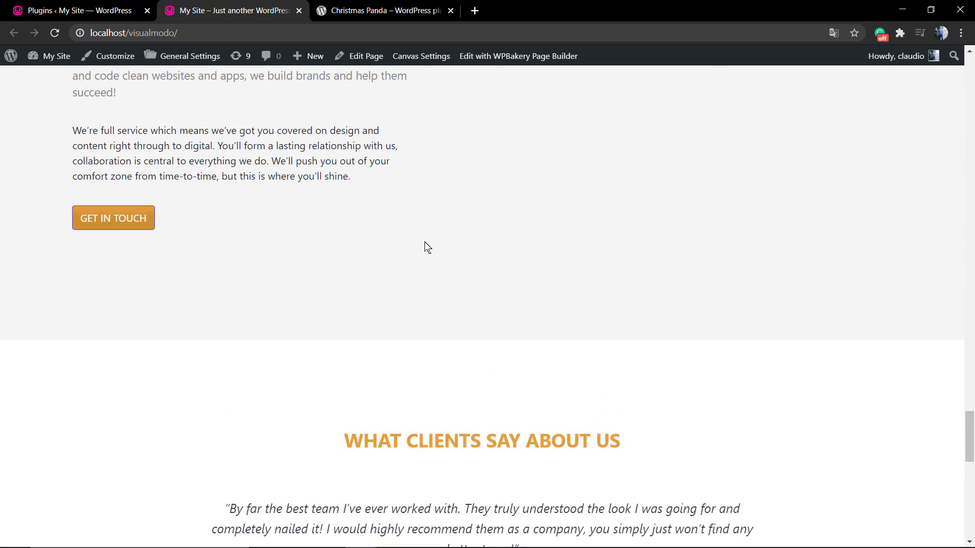
Step: Return to the plugins list and open the Christmas Panda settings page from the sidebar
{"action": "left_click", "coordinate": [74, 10]}
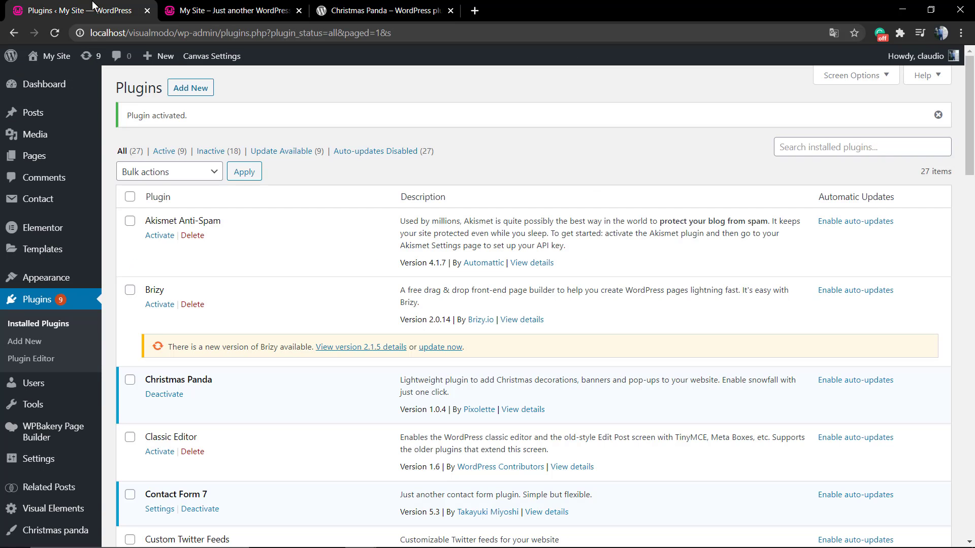
{"action": "scroll", "scroll_direction": "down", "scroll_amount": 3}
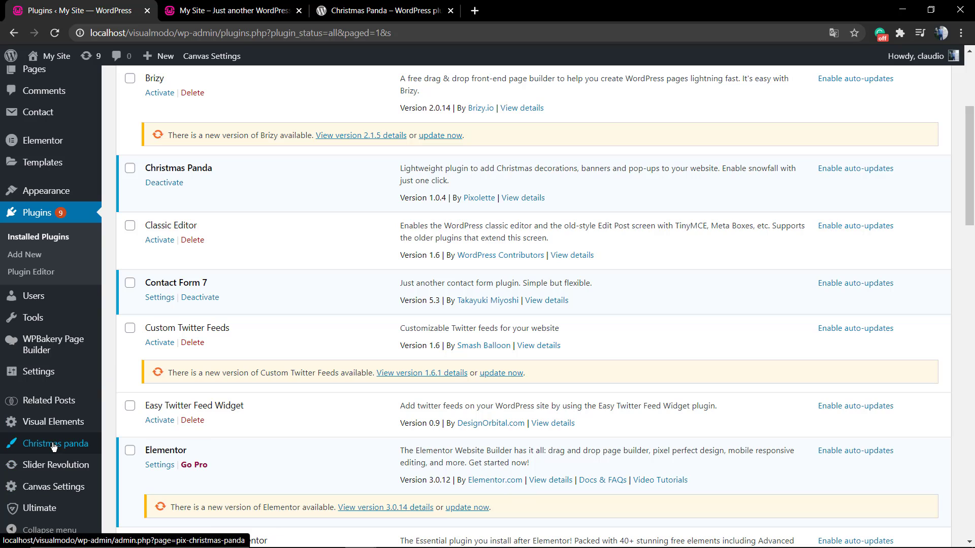
{"action": "left_click", "coordinate": [55, 444]}
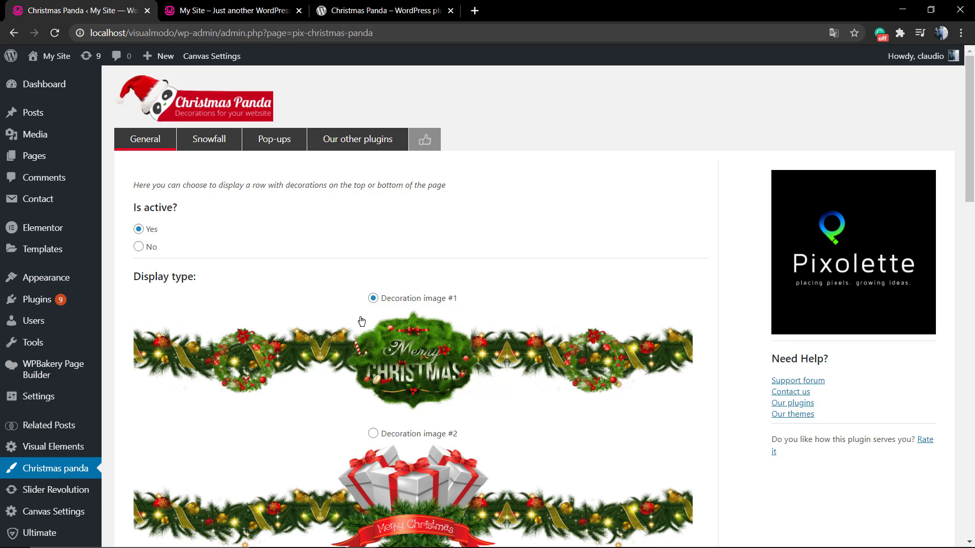
Step: Review the General tab's display type images, Top display location and non-sticky option
{"action": "scroll", "scroll_direction": "down", "scroll_amount": 3}
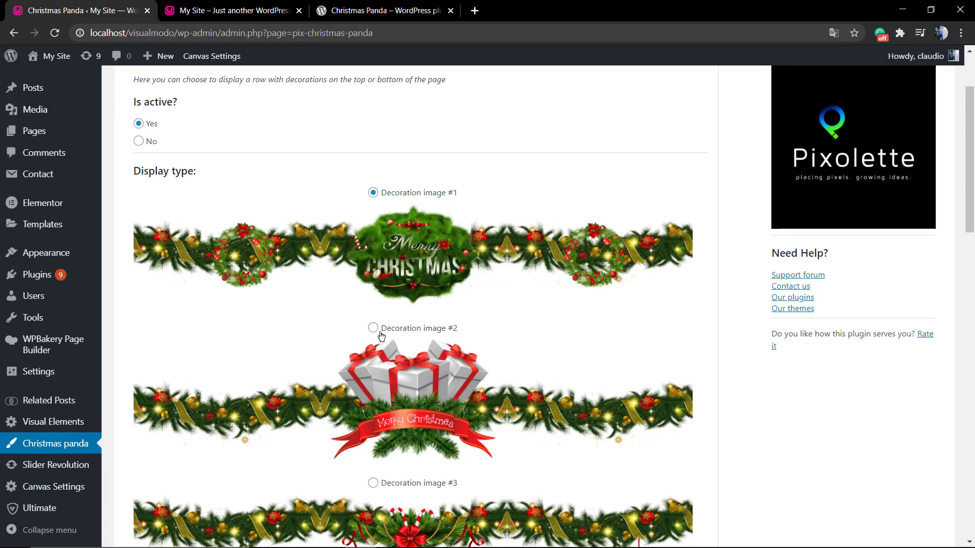
{"action": "scroll", "scroll_direction": "down", "scroll_amount": 3}
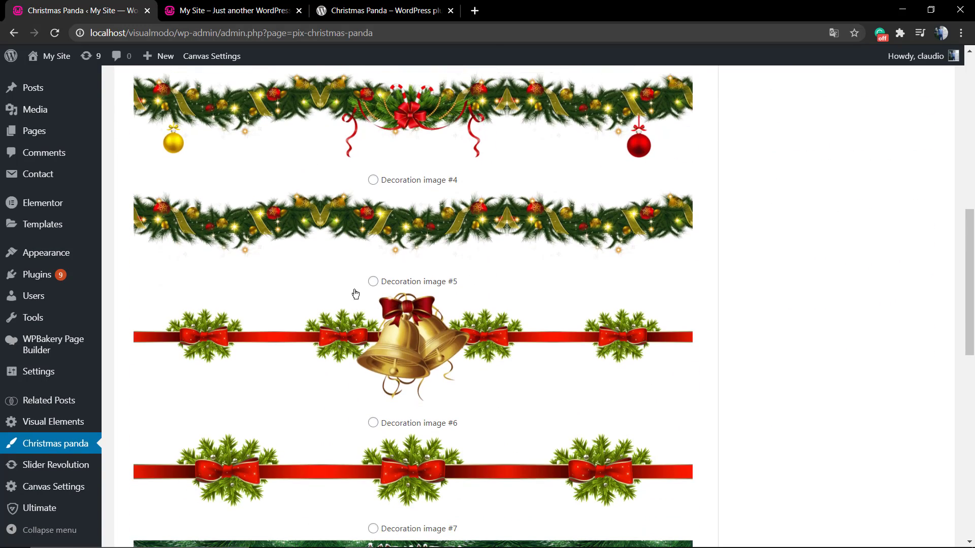
{"action": "scroll", "scroll_direction": "down", "scroll_amount": 3}
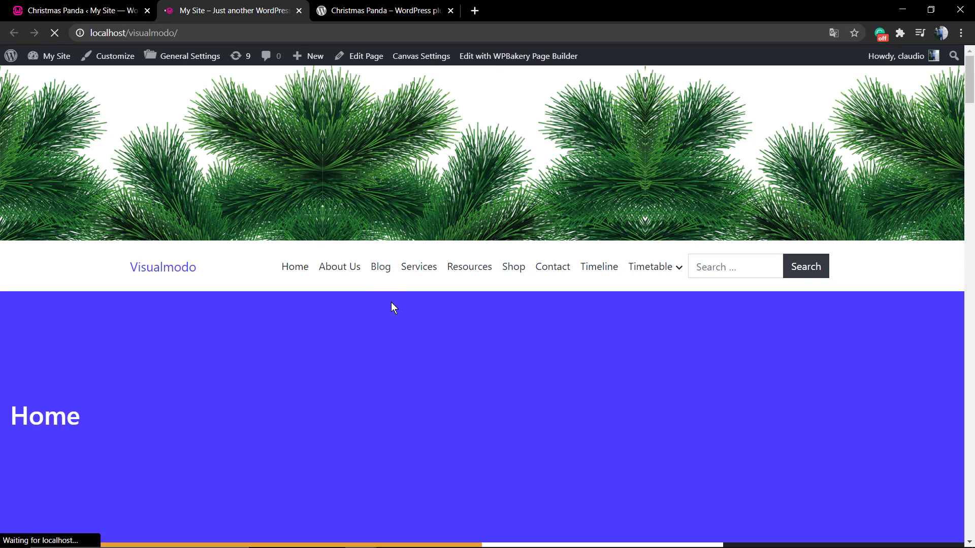
{"action": "scroll", "scroll_direction": "down", "scroll_amount": 3}
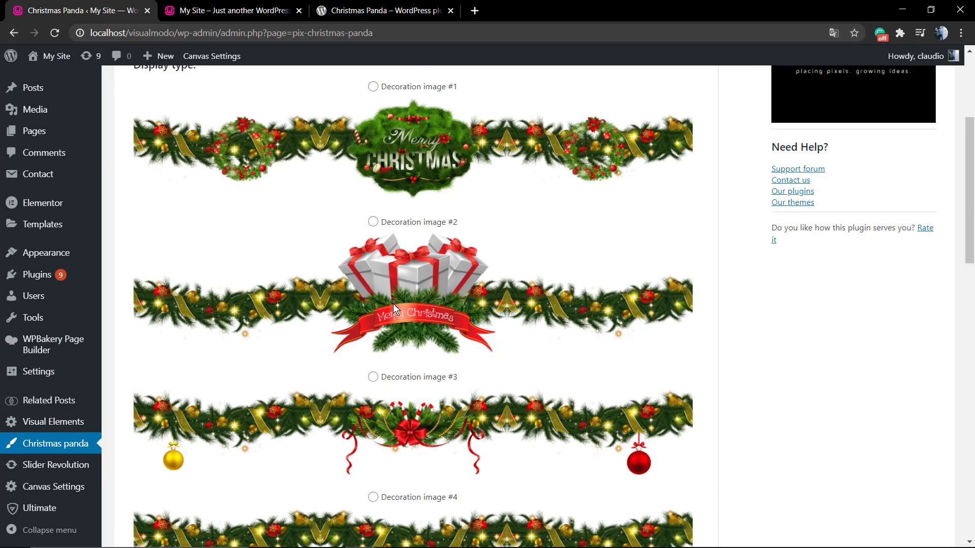
{"action": "scroll", "scroll_direction": "down", "scroll_amount": 3}
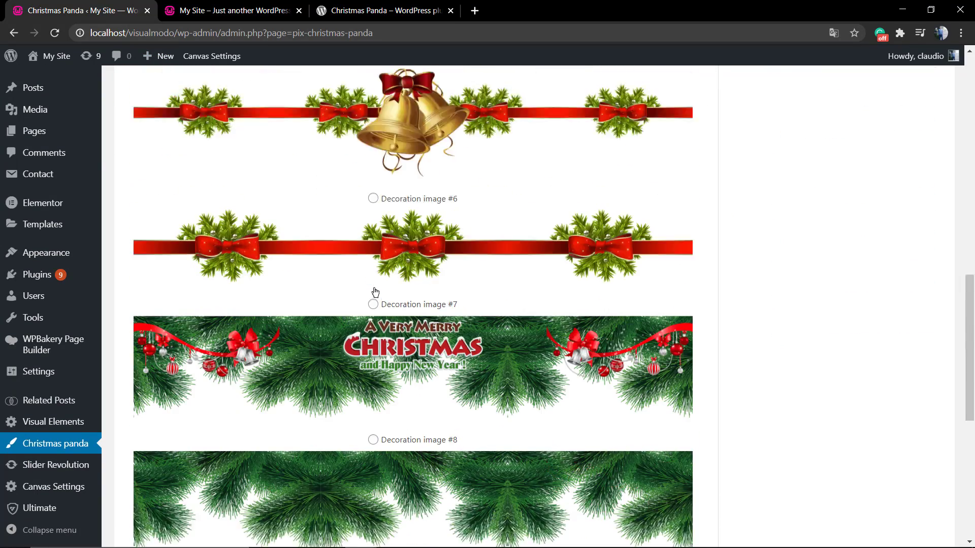
{"action": "scroll", "scroll_direction": "down", "scroll_amount": 3}
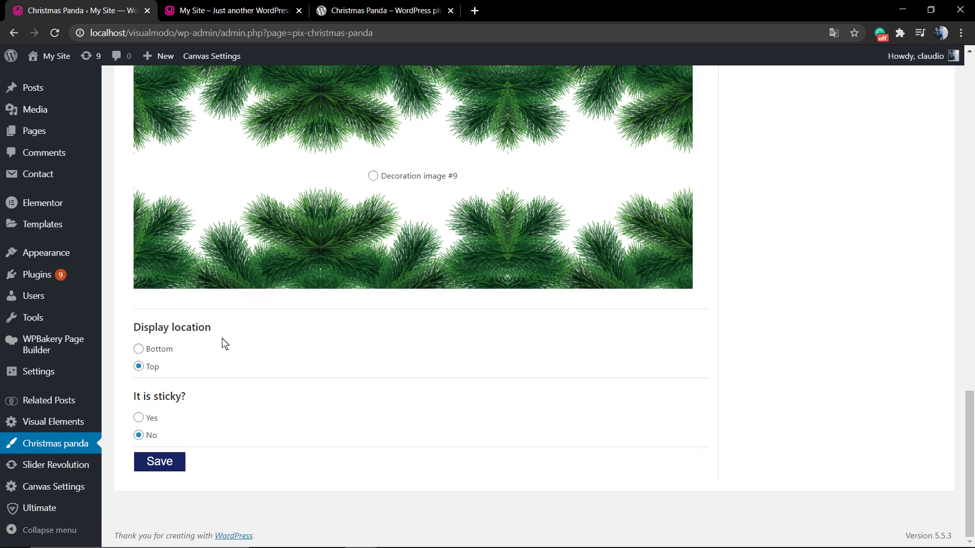
{"action": "mouse_move", "coordinate": [139, 417]}
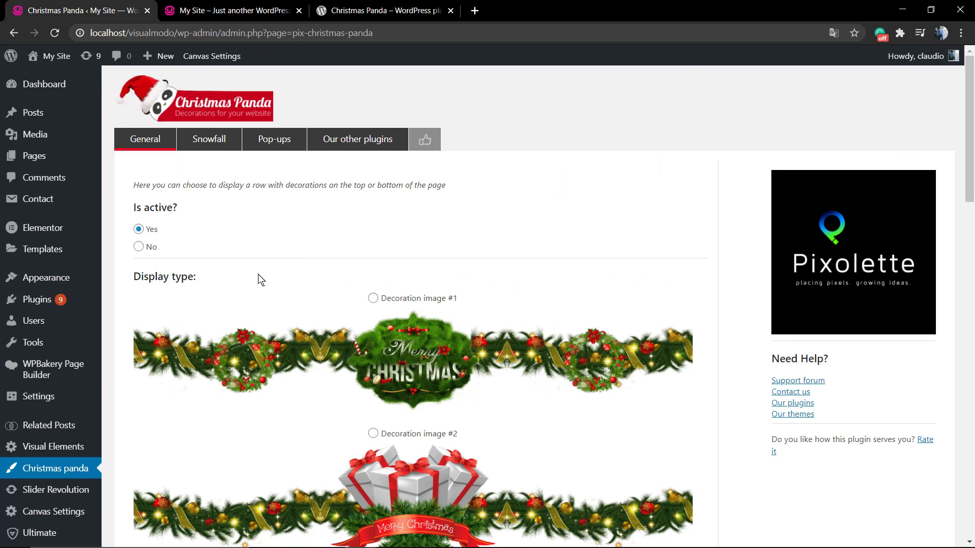
{"action": "mouse_move", "coordinate": [152, 249]}
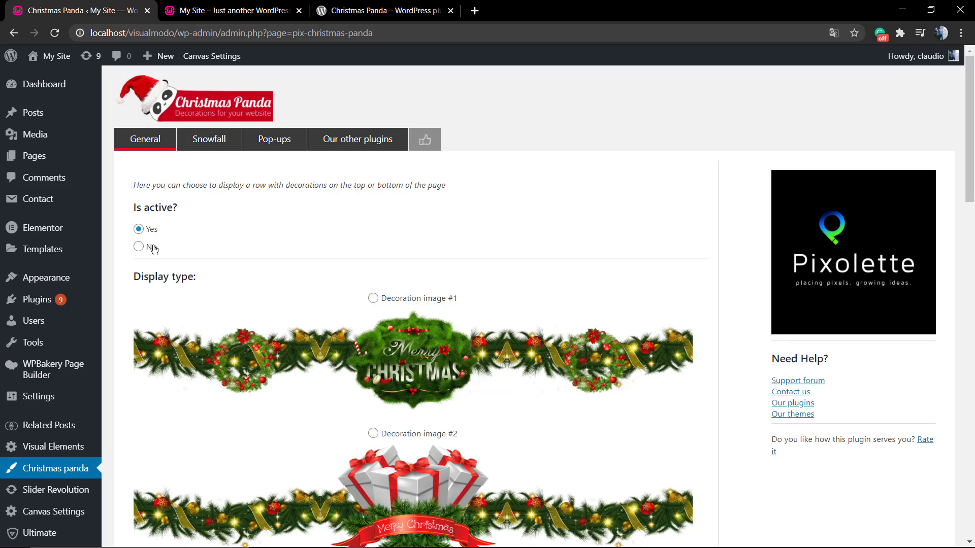
Step: Enable snowfall in the Snowfall tab and preview snowflakes over the garland on the live site
{"action": "left_click", "coordinate": [209, 140]}
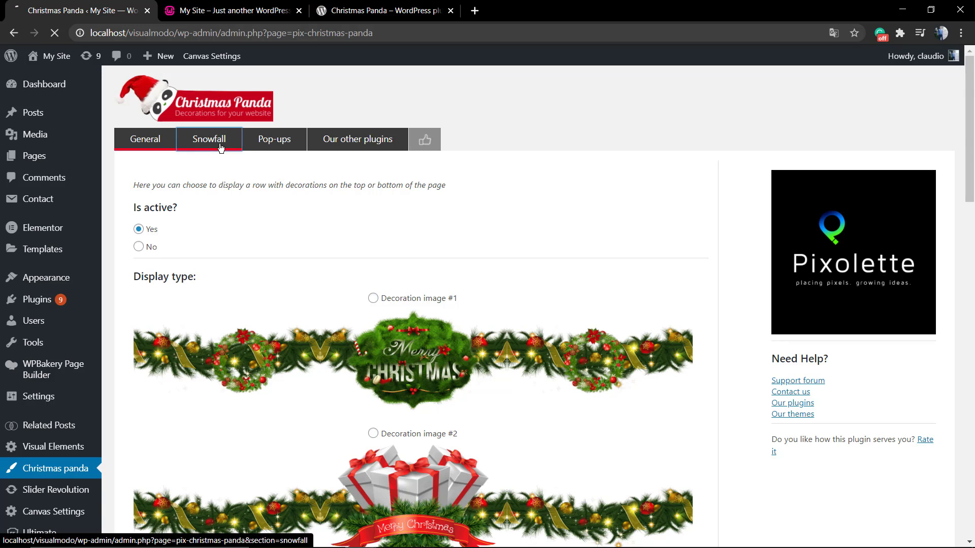
{"action": "left_click", "coordinate": [209, 139]}
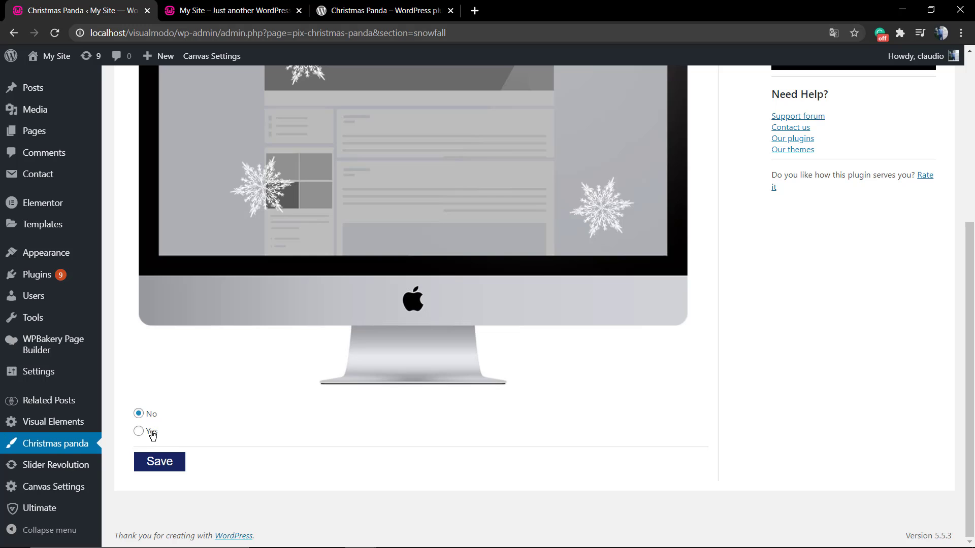
{"action": "scroll", "scroll_direction": "up", "scroll_amount": 3}
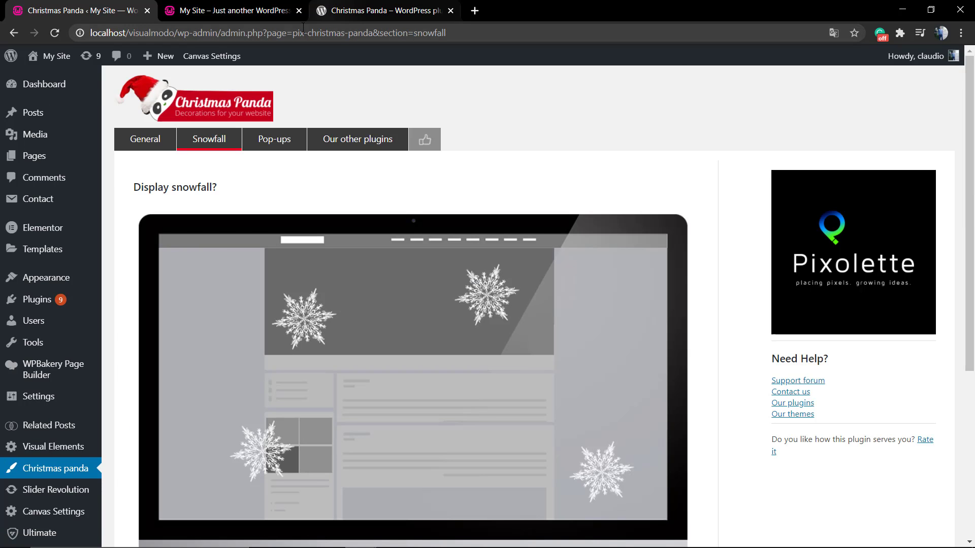
{"action": "left_click", "coordinate": [230, 10]}
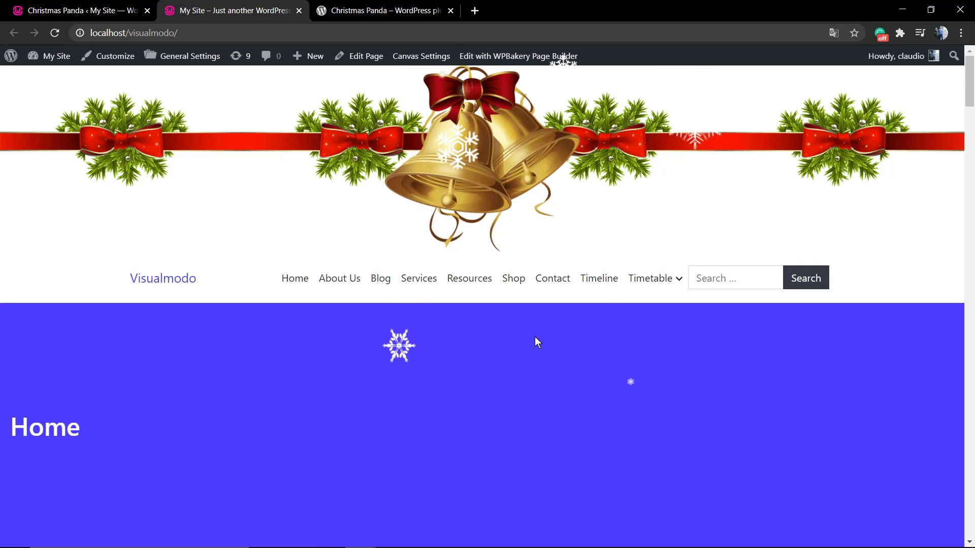
{"action": "scroll", "scroll_direction": "down", "scroll_amount": 3}
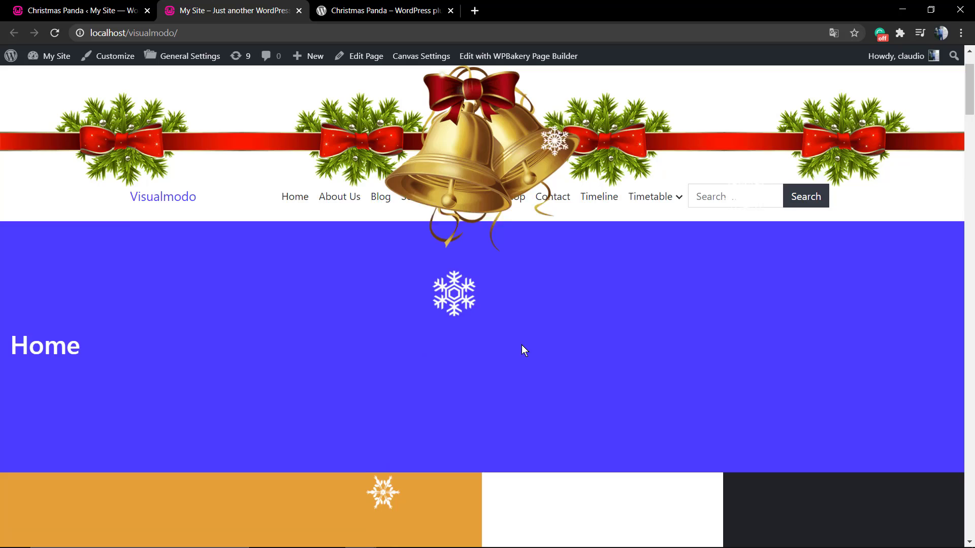
{"action": "scroll", "scroll_direction": "down", "scroll_amount": 3}
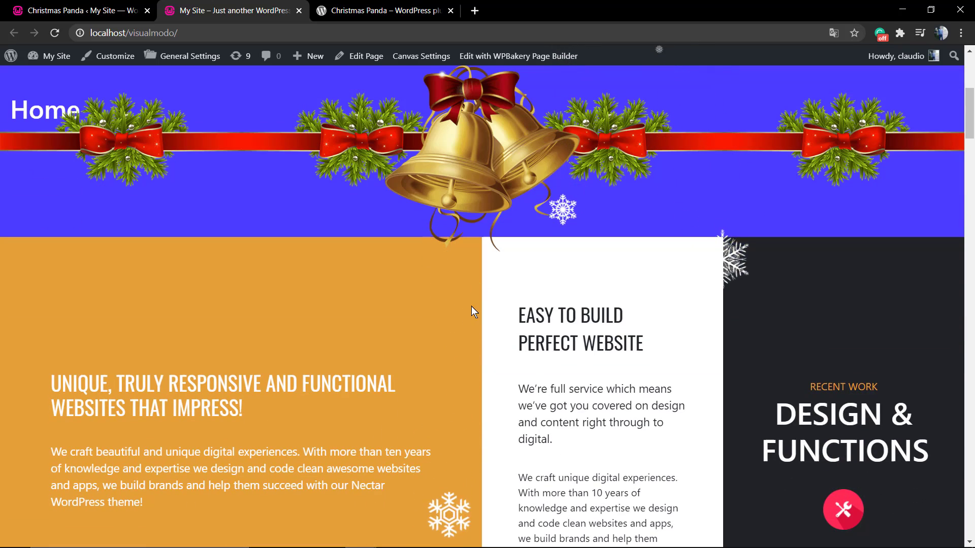
{"action": "scroll", "scroll_direction": "down", "scroll_amount": 3}
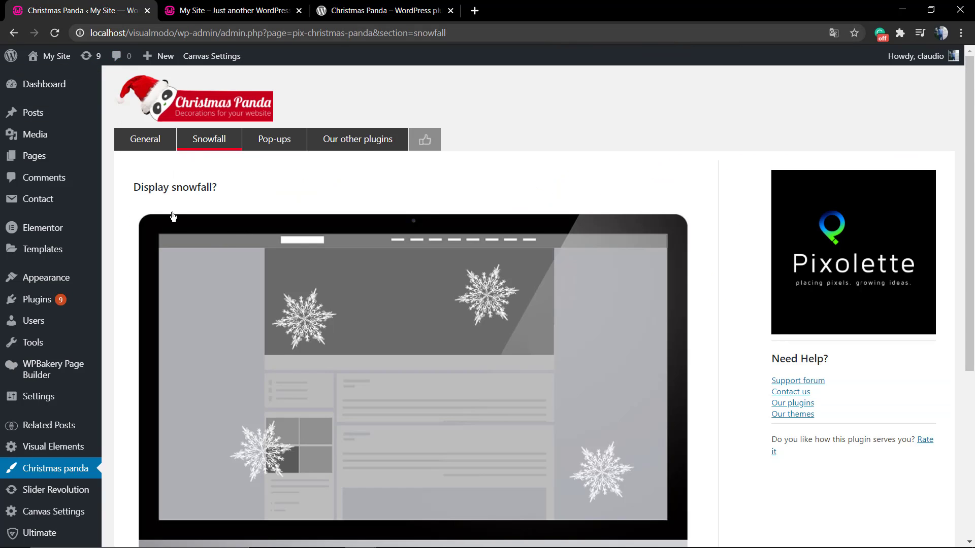
Step: Turn on Display popup in the Pop-ups tab, review types and positions, and save
{"action": "scroll", "scroll_direction": "down", "scroll_amount": 3}
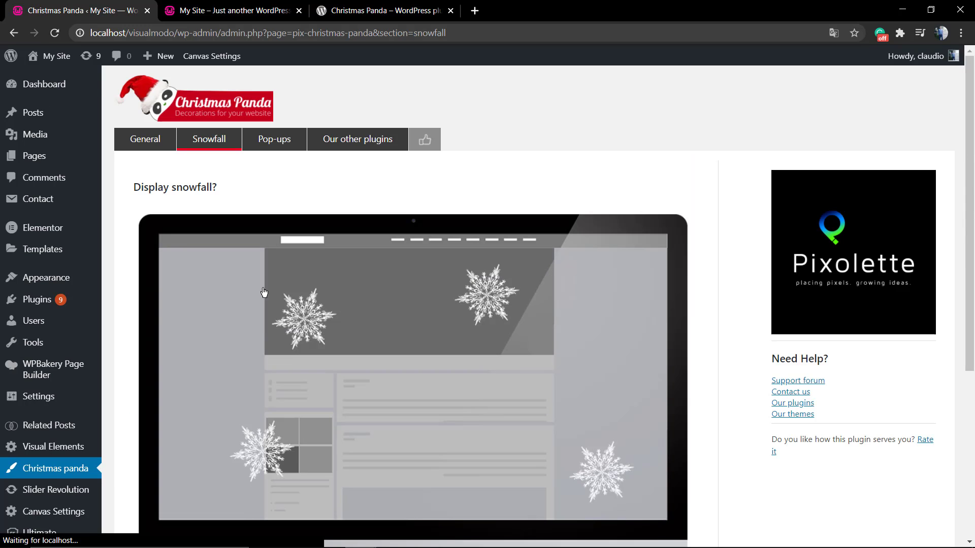
{"action": "left_click", "coordinate": [273, 139]}
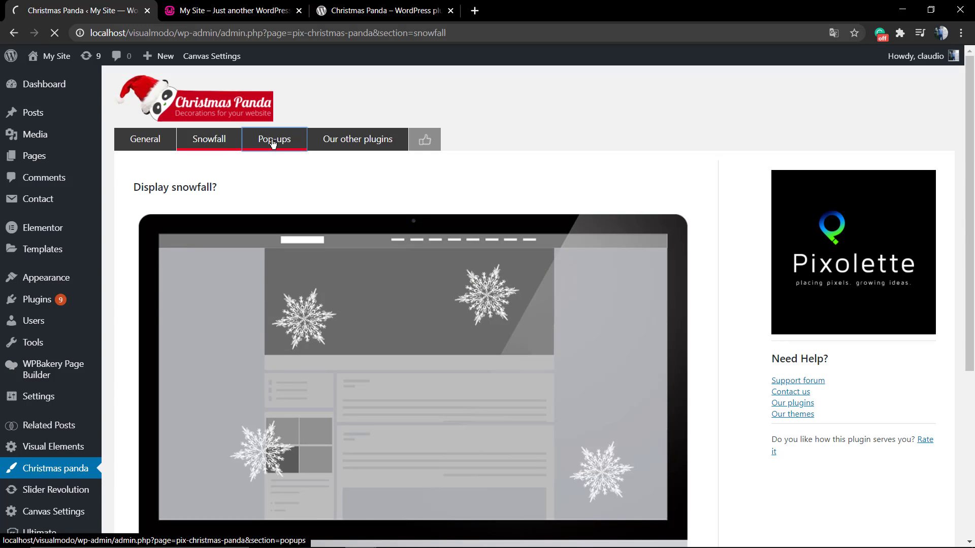
{"action": "left_click", "coordinate": [273, 139]}
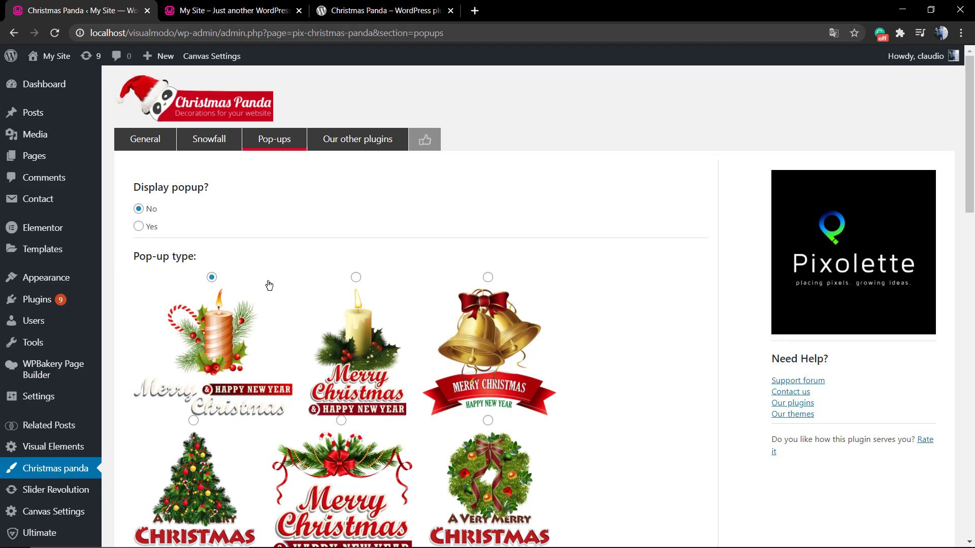
{"action": "left_click", "coordinate": [138, 225]}
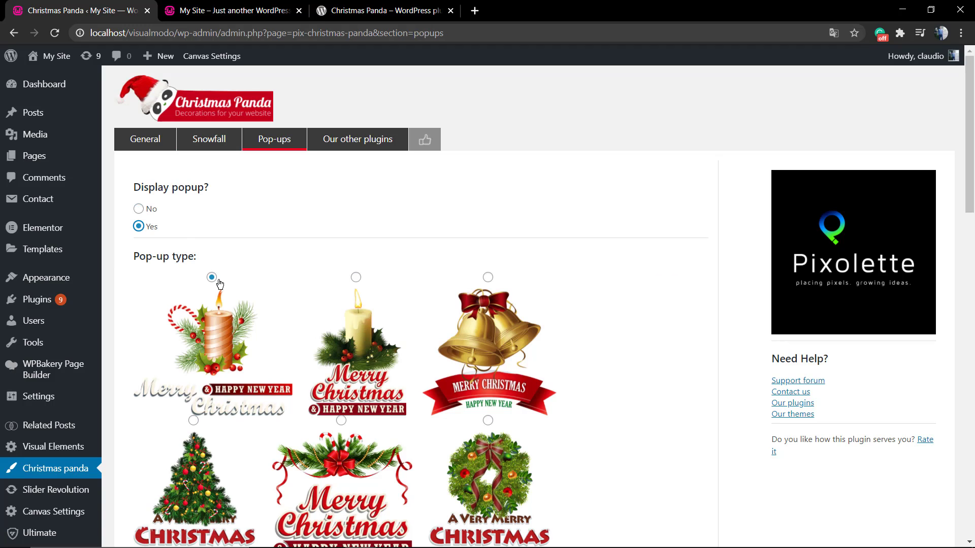
{"action": "scroll", "scroll_direction": "down", "scroll_amount": 3}
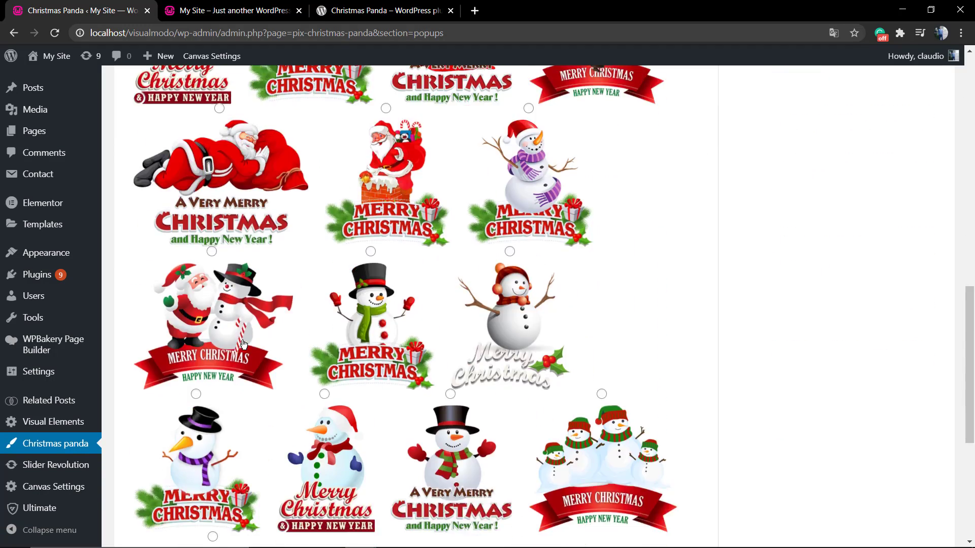
{"action": "scroll", "scroll_direction": "down", "scroll_amount": 3}
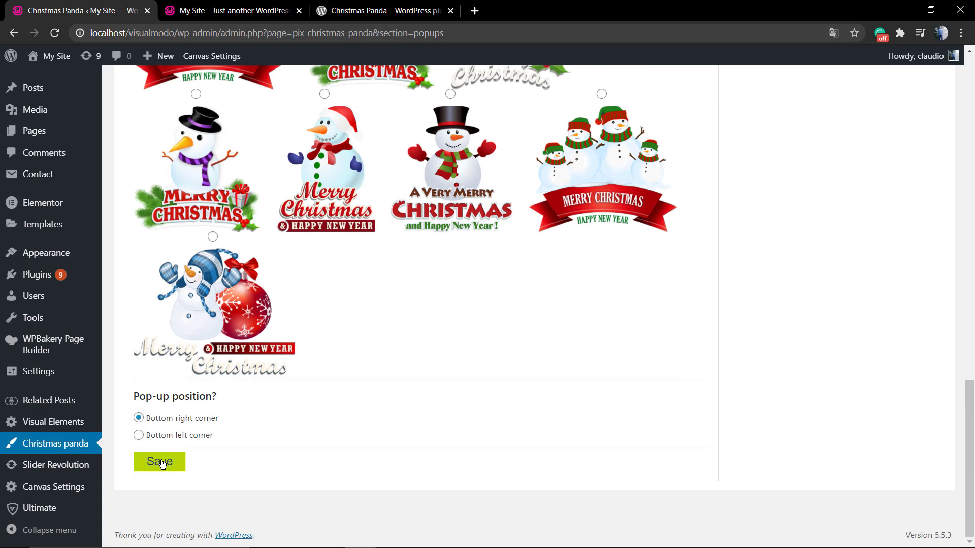
{"action": "left_click", "coordinate": [160, 461]}
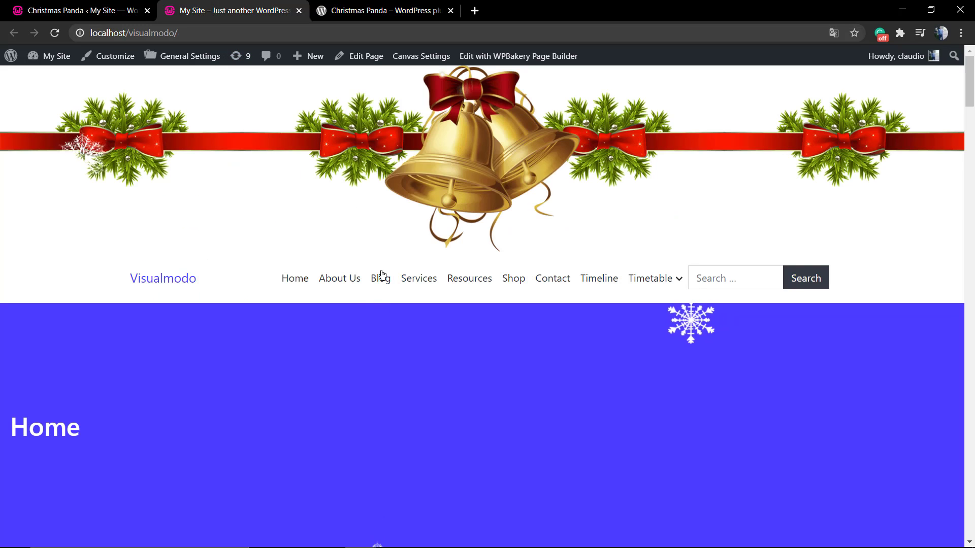
{"action": "left_click", "coordinate": [380, 279]}
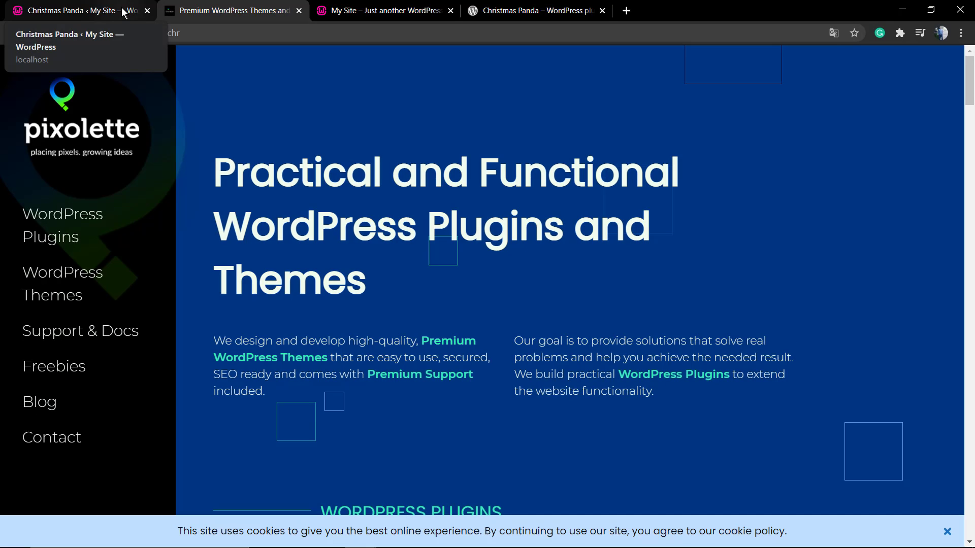
Step: Revisit the Pop-ups settings and live site, then show the Christmas Panda WordPress.org plugin page
{"action": "left_click", "coordinate": [74, 10]}
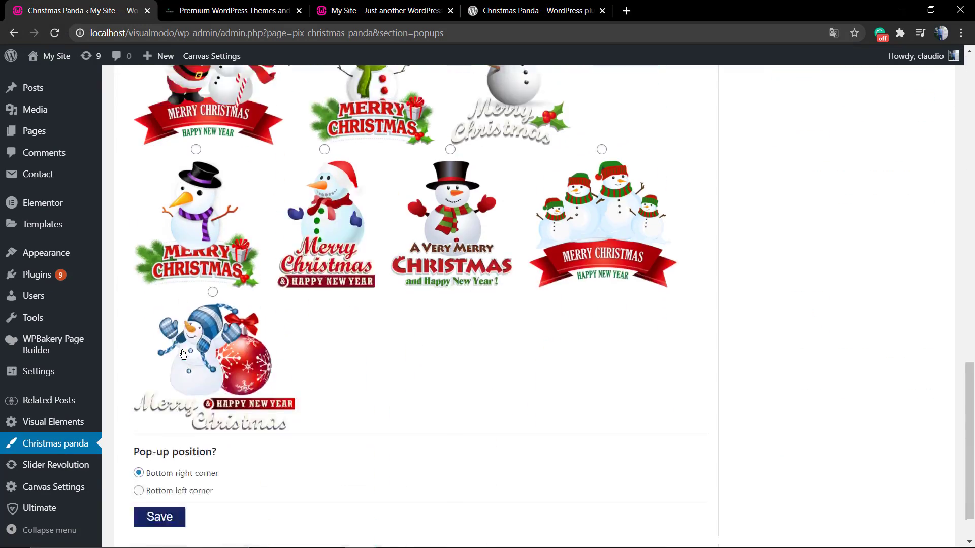
{"action": "left_click", "coordinate": [159, 517]}
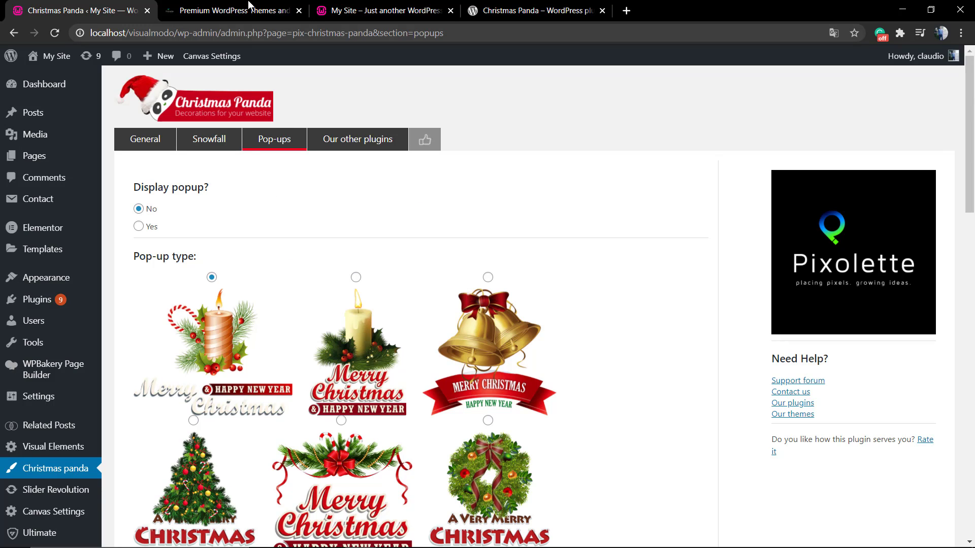
{"action": "left_click", "coordinate": [379, 11]}
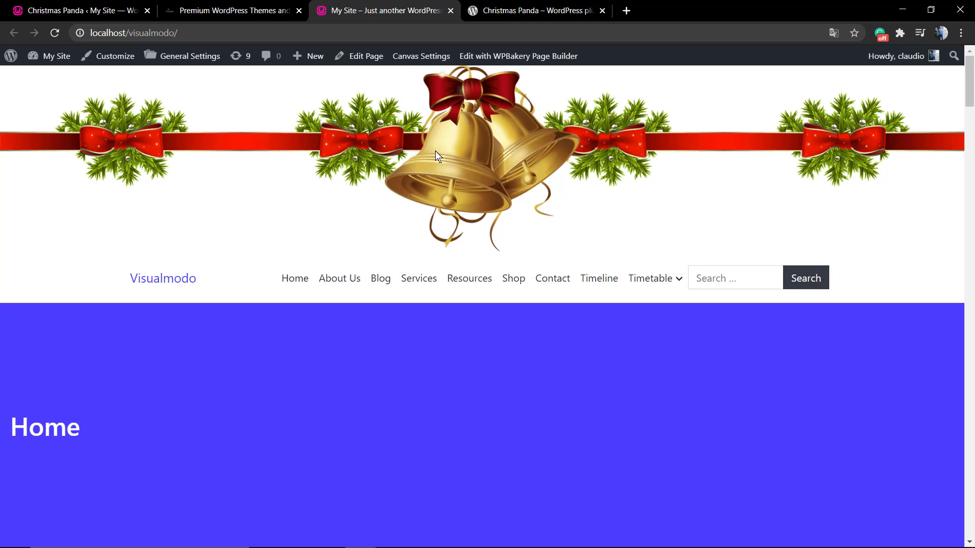
{"action": "left_click", "coordinate": [535, 11]}
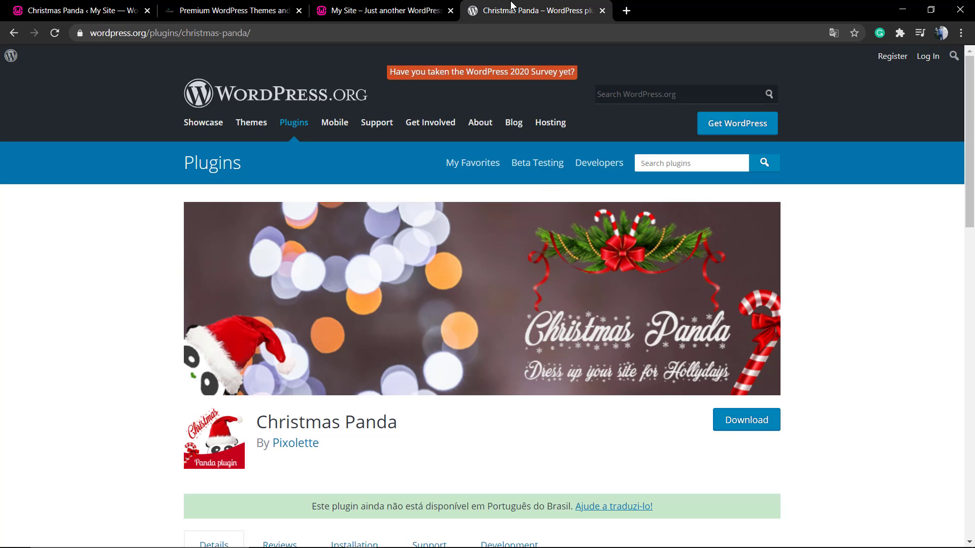